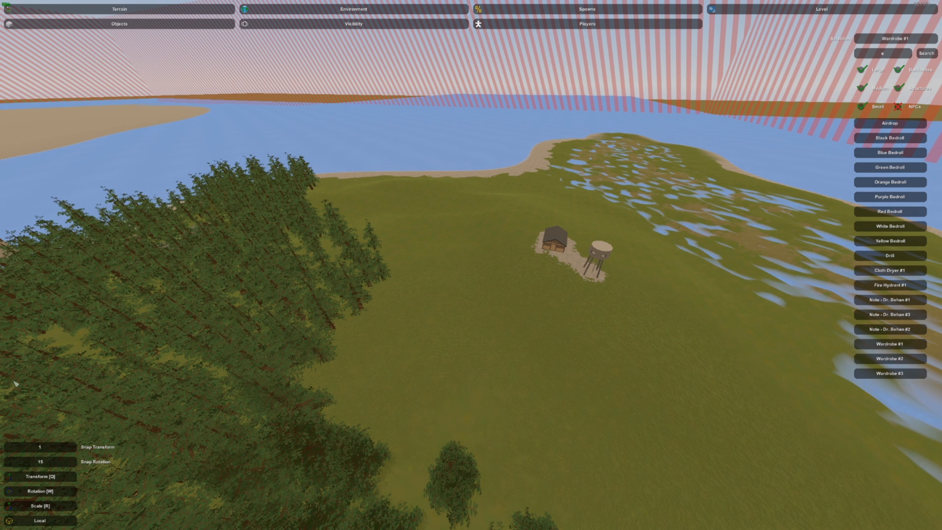
pyautogui.moveTo(122, 315)
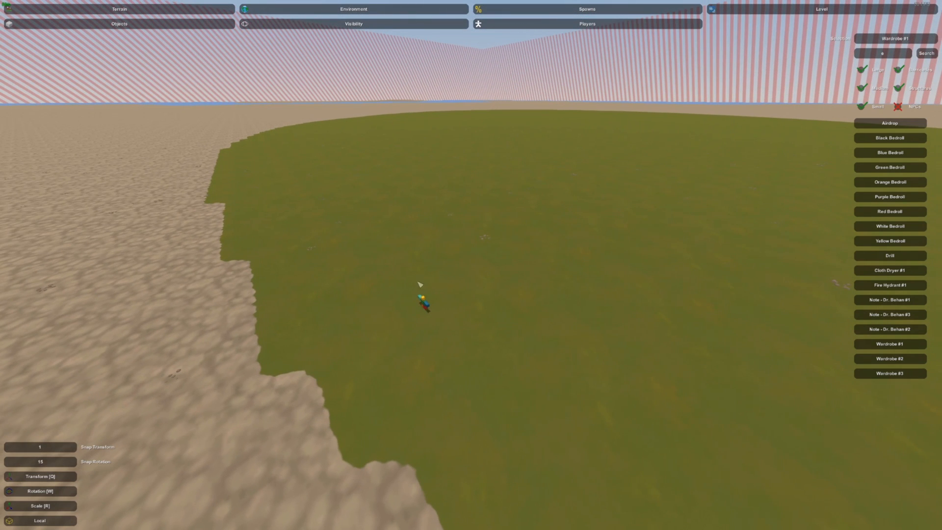
pyautogui.moveTo(436, 296)
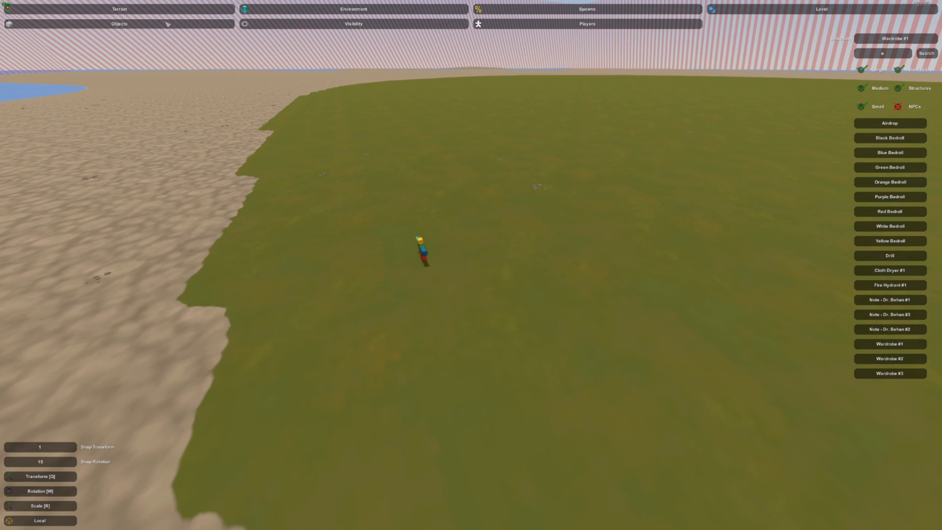
# Switch to the terrain editing tools to sculpt raised mounds in the grass.
pyautogui.click(119, 9)
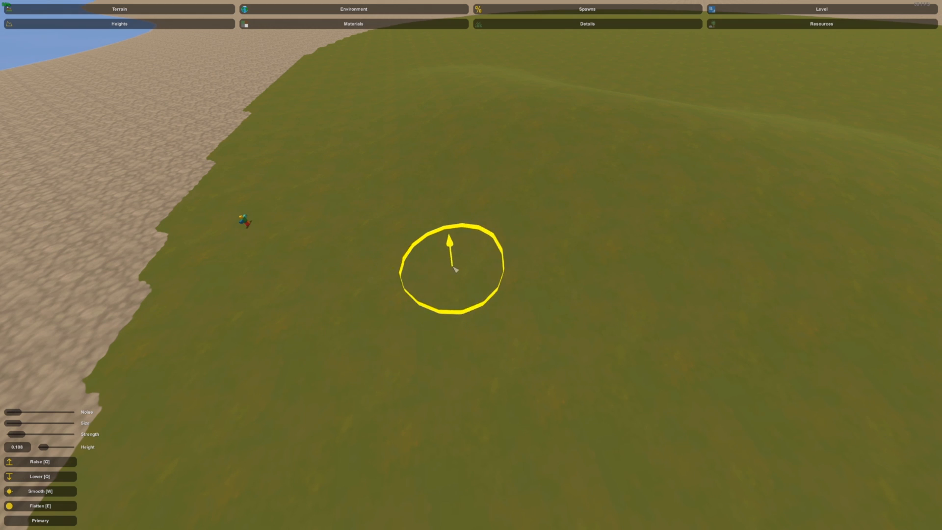
pyautogui.moveTo(454, 236)
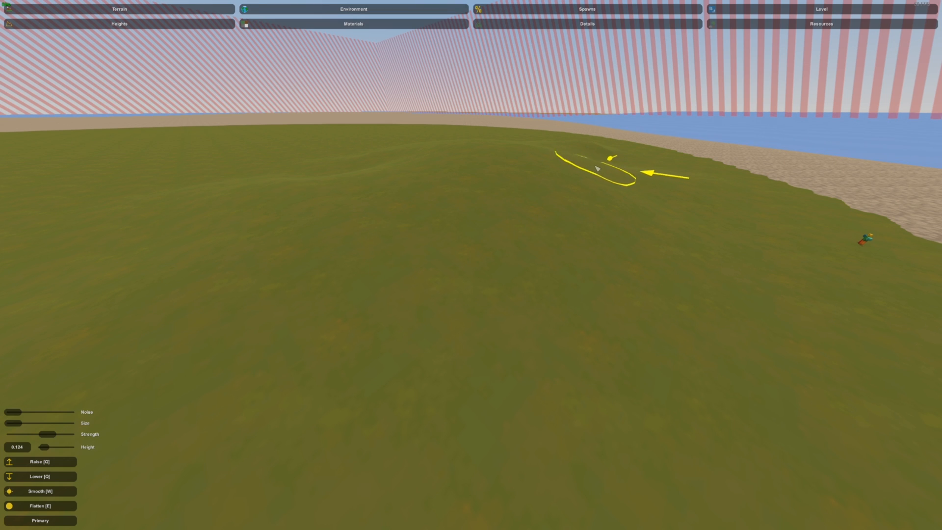
pyautogui.moveTo(473, 141)
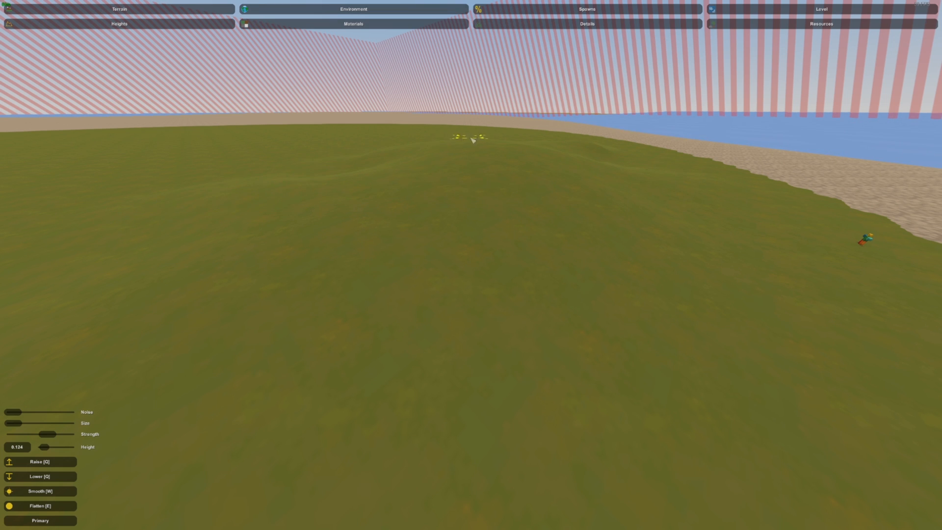
# Show the foliage details settings to preview tall grass over the hill.
pyautogui.click(586, 23)
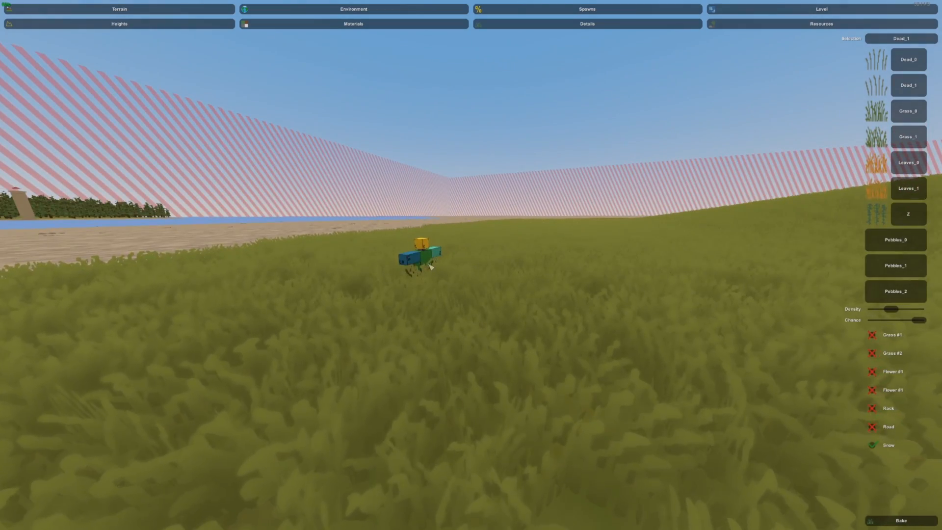
# Return to Heights, then show the Materials list of ground textures (grass, dirt, gravel, sand).
pyautogui.click(119, 24)
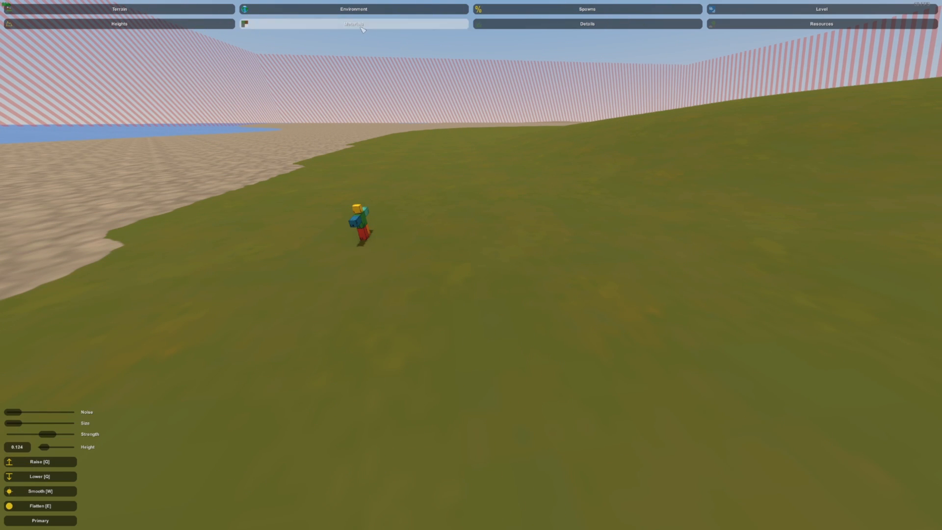
pyautogui.click(353, 23)
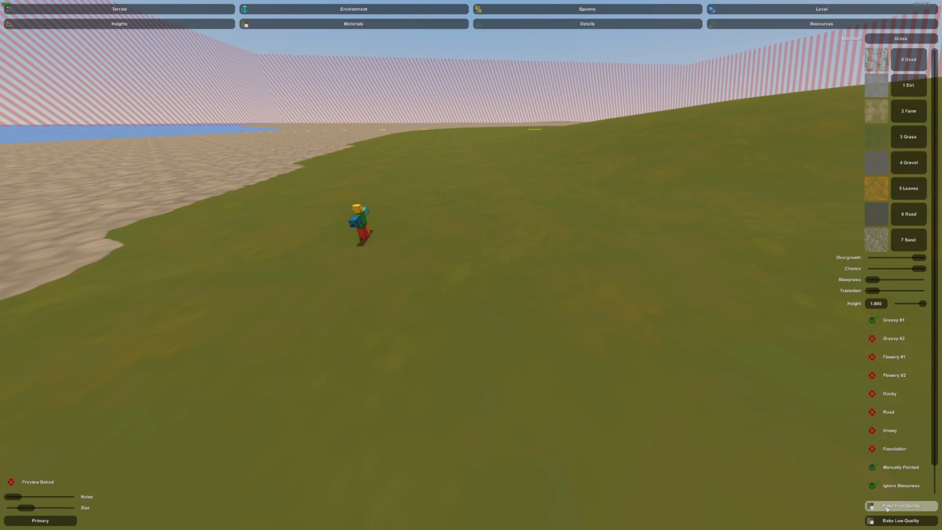